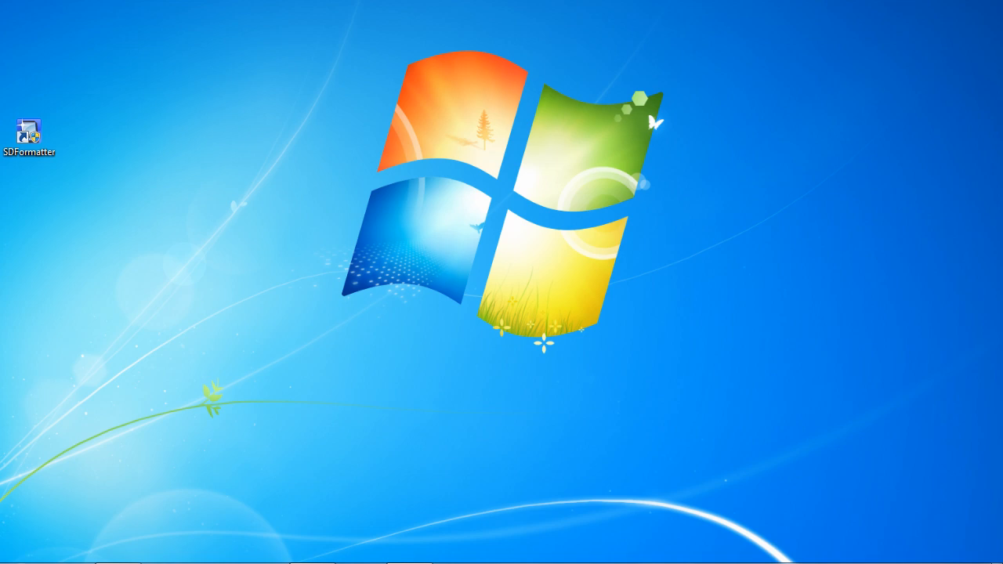
{"action": "mouse_move", "coordinate": [521, 358]}
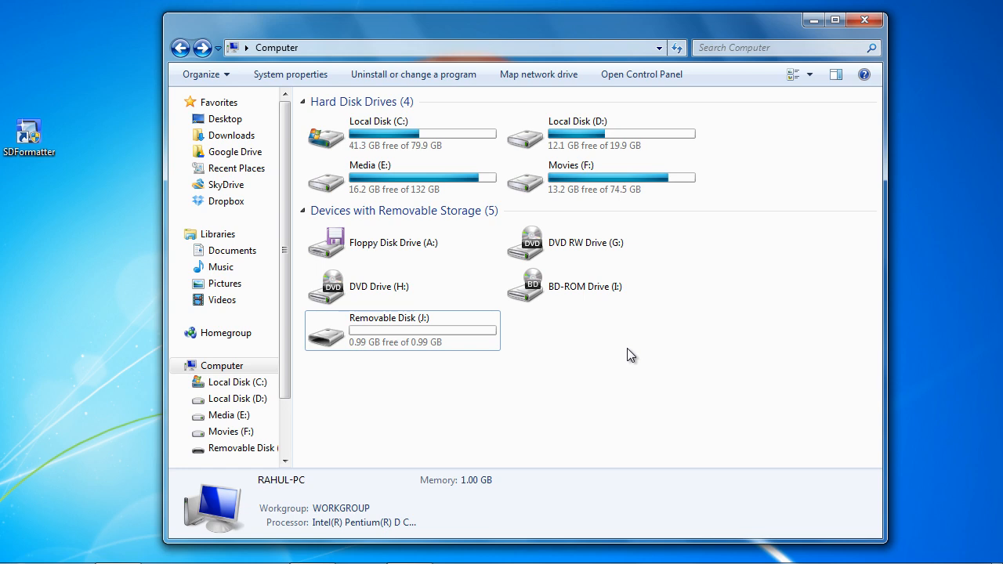
- Open the 0.99 GB Removable Disk (J:) in Explorer and confirm it is empty
{"action": "left_click", "coordinate": [402, 330]}
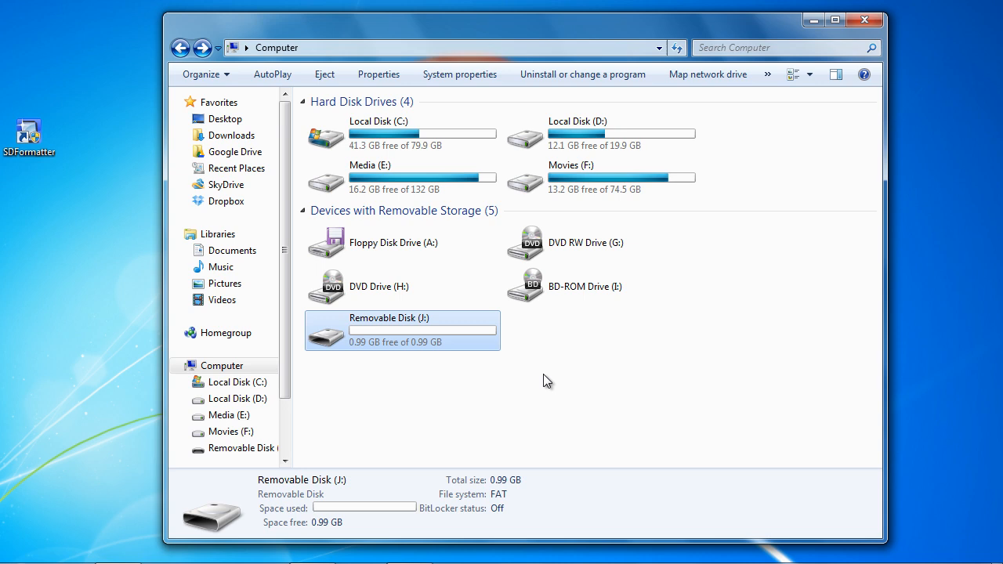
{"action": "mouse_move", "coordinate": [618, 379]}
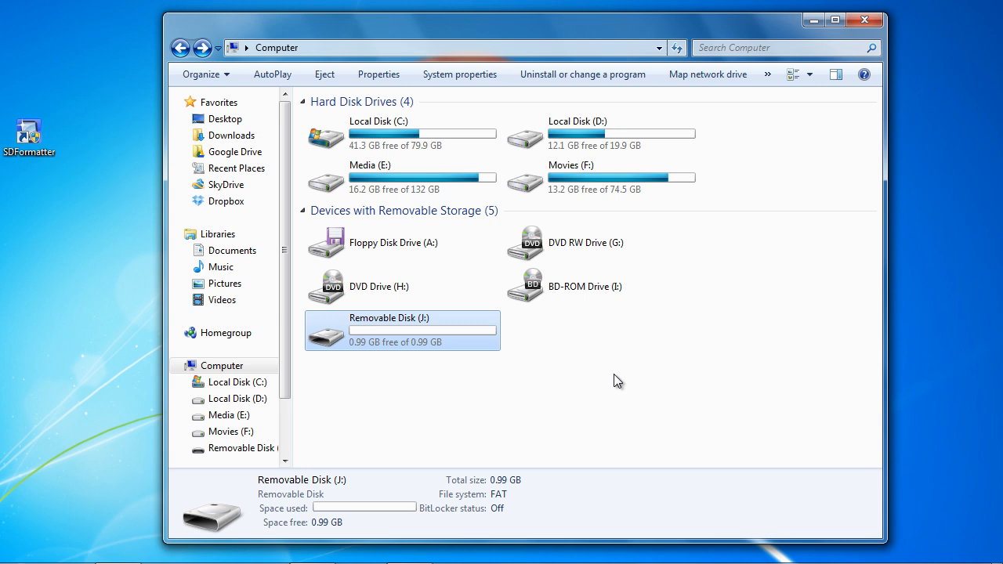
{"action": "mouse_move", "coordinate": [446, 332]}
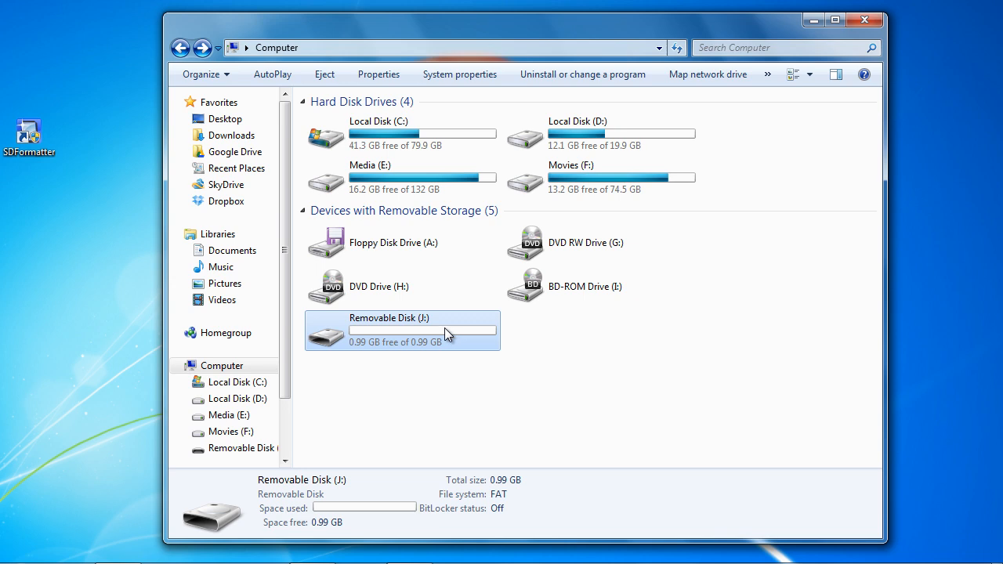
{"action": "double_click", "coordinate": [401, 324]}
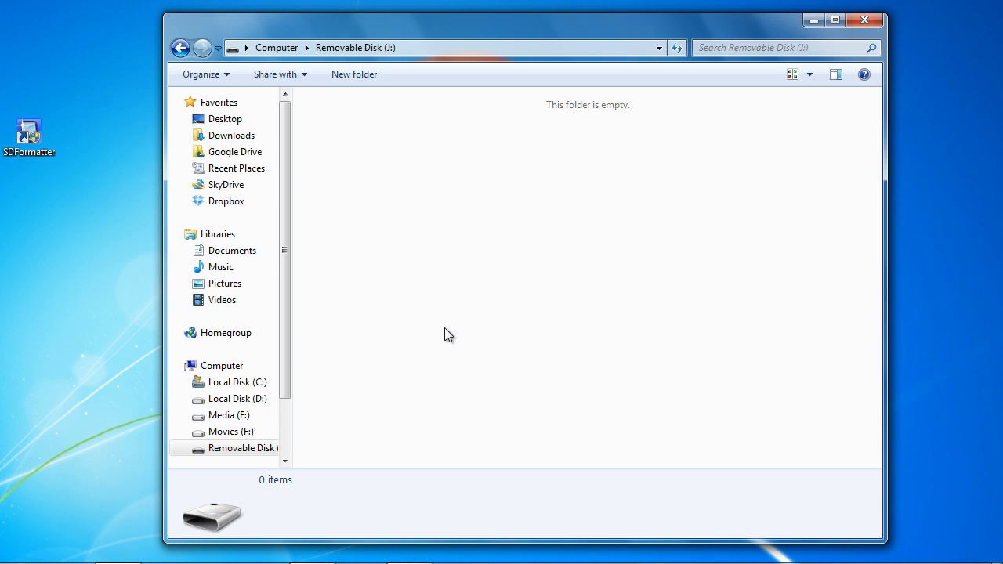
- Select the SDFormatter shortcut on the desktop
{"action": "left_click", "coordinate": [29, 127]}
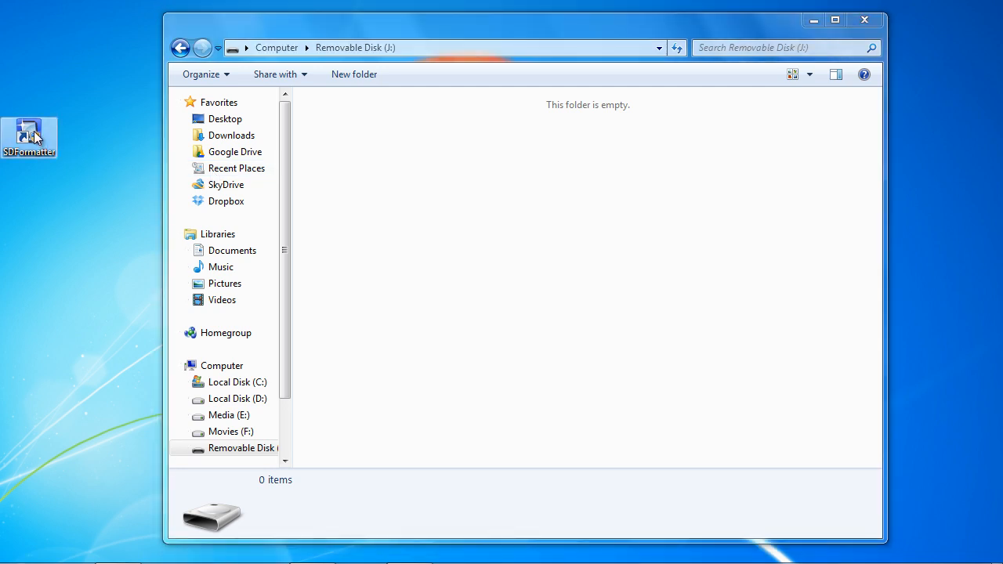
{"action": "mouse_move", "coordinate": [630, 205]}
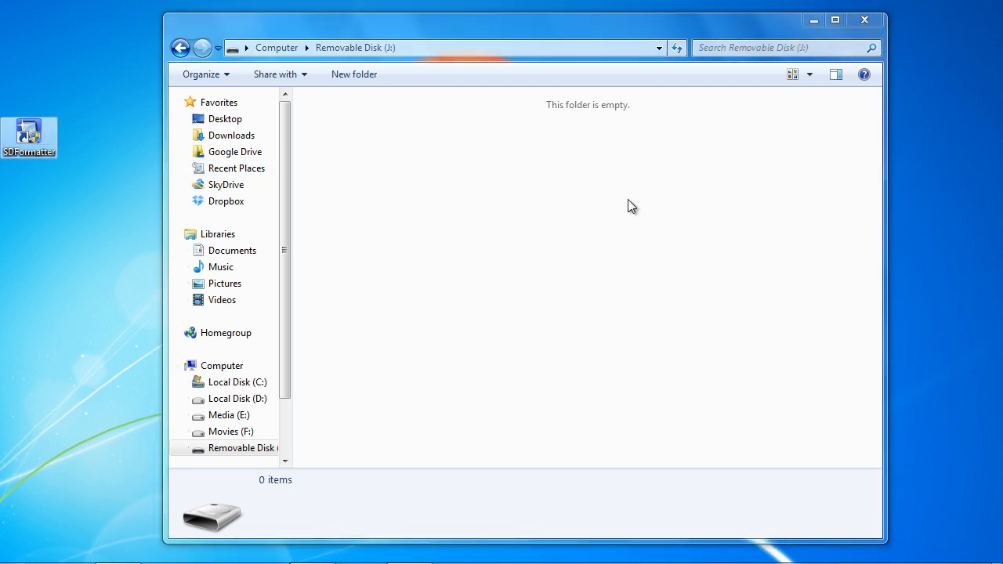
{"action": "mouse_move", "coordinate": [788, 258]}
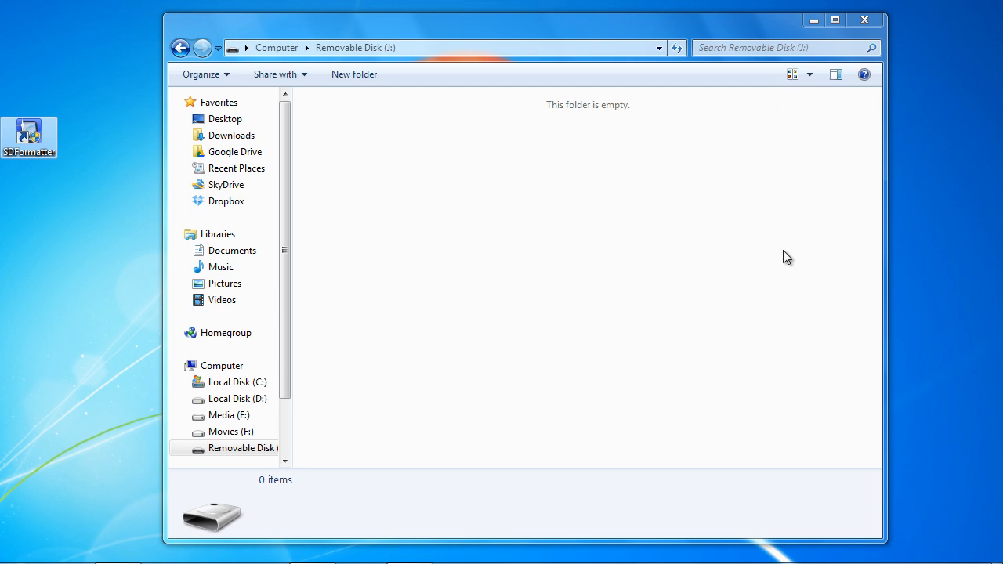
{"action": "mouse_move", "coordinate": [812, 149]}
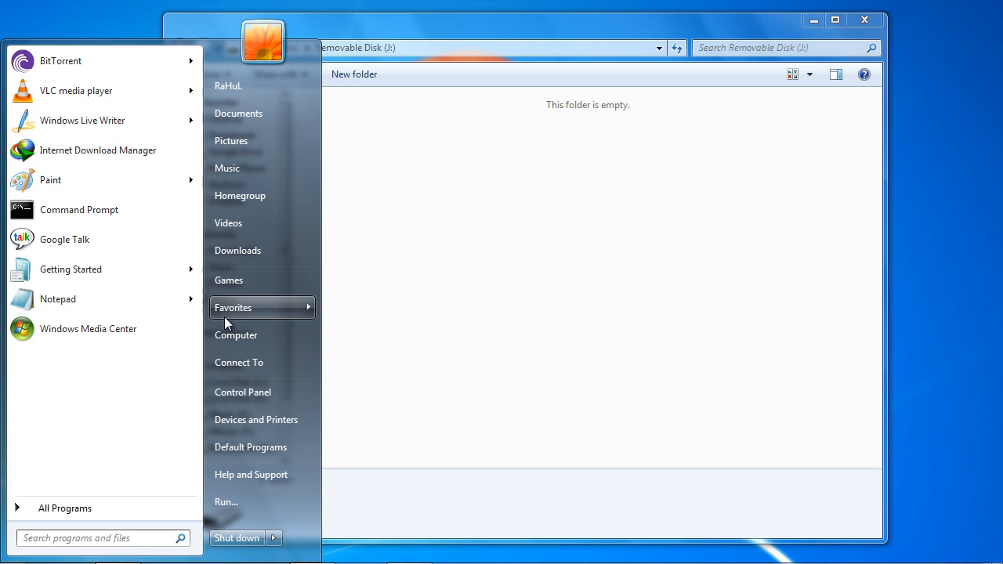
- Open Computer Management from the Computer entry and choose Disk Management
{"action": "right_click", "coordinate": [235, 336]}
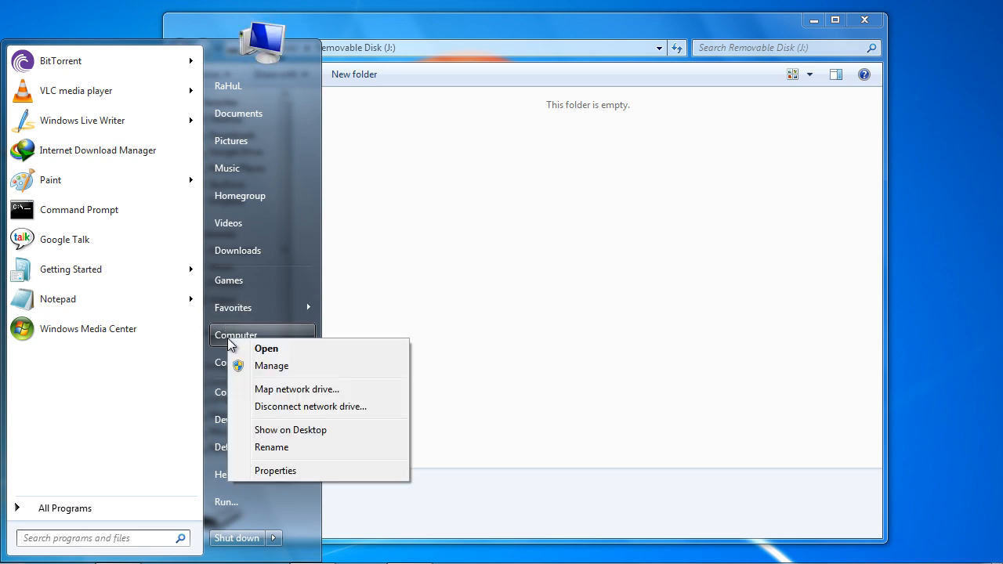
{"action": "mouse_move", "coordinate": [259, 372]}
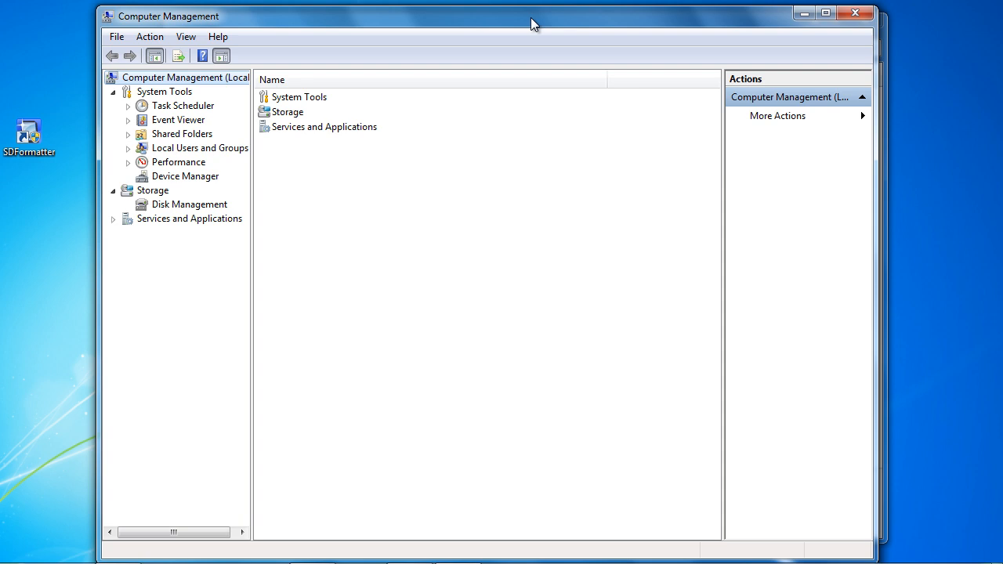
{"action": "left_click", "coordinate": [189, 205]}
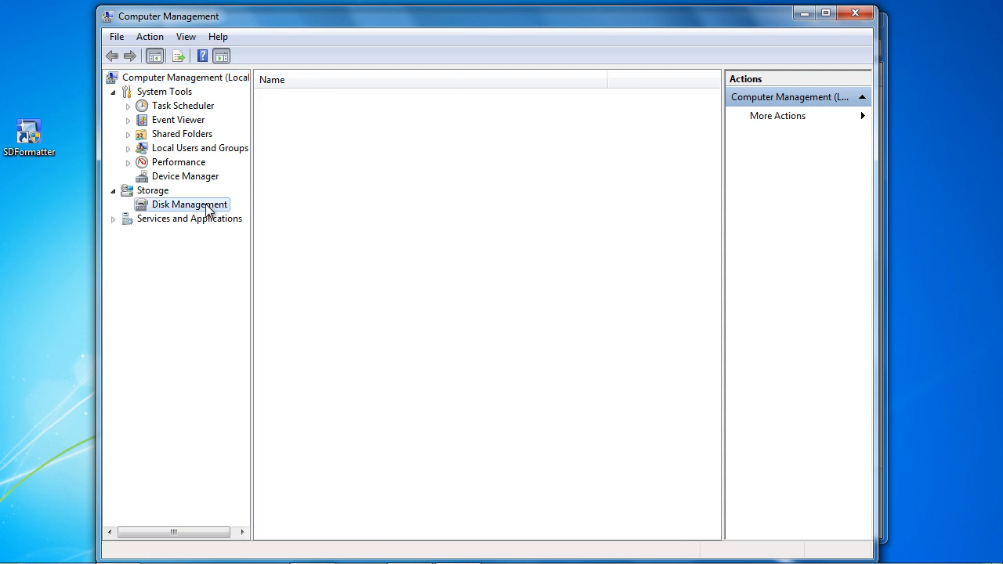
- Load Disk Management and bring up the menu on Disk 2's 1.82 GB unallocated space
{"action": "left_click", "coordinate": [190, 205]}
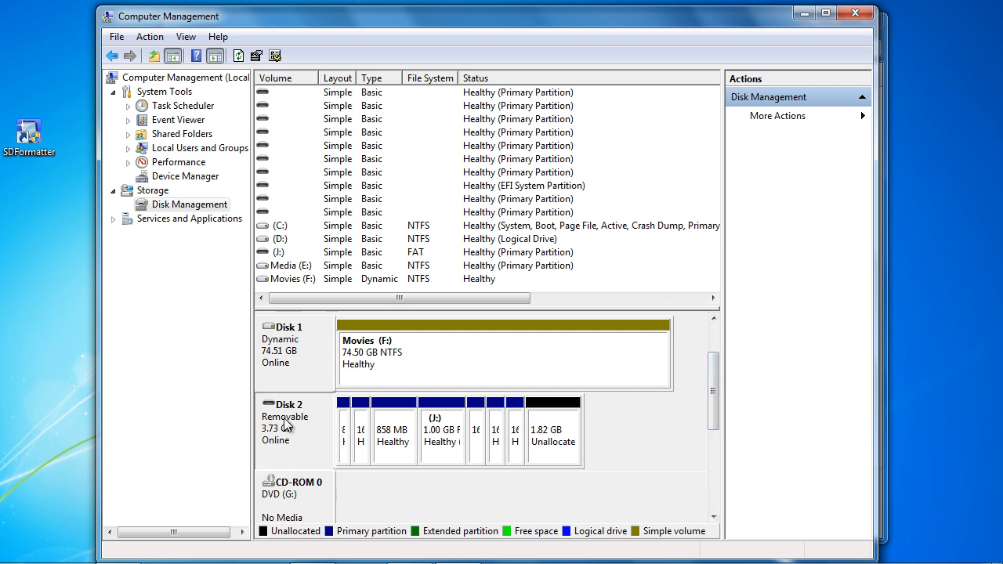
{"action": "mouse_move", "coordinate": [556, 443]}
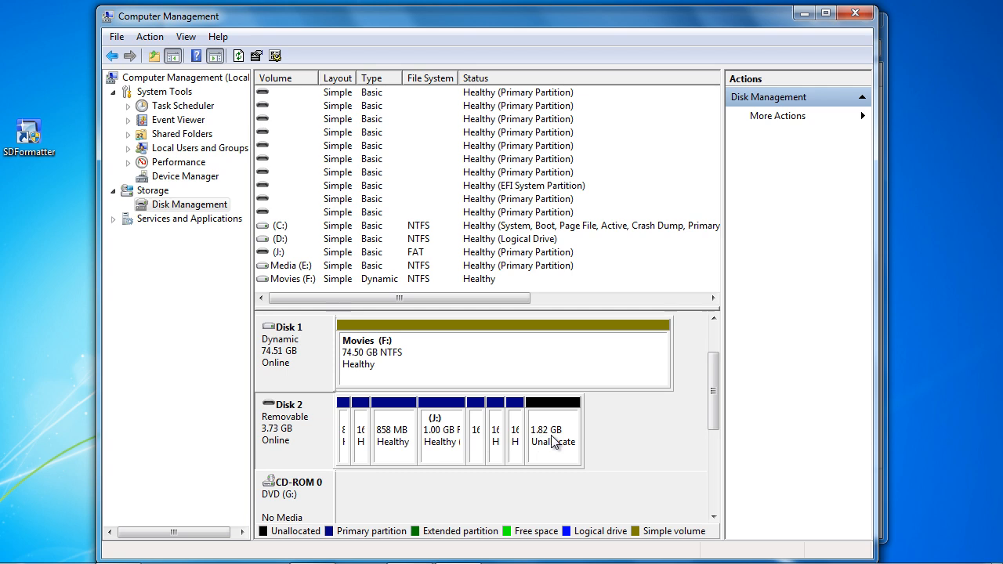
{"action": "left_click", "coordinate": [555, 433]}
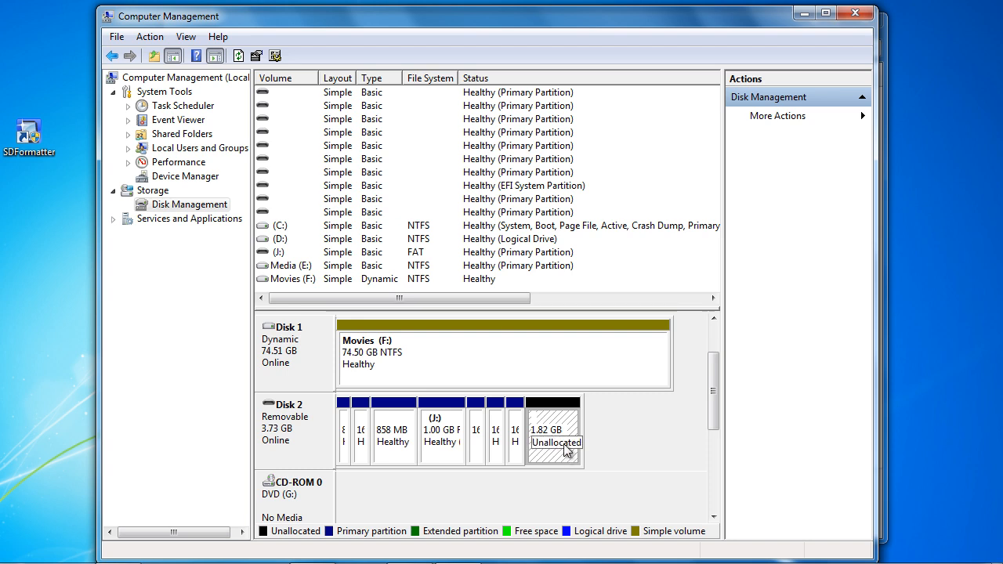
{"action": "right_click", "coordinate": [558, 439]}
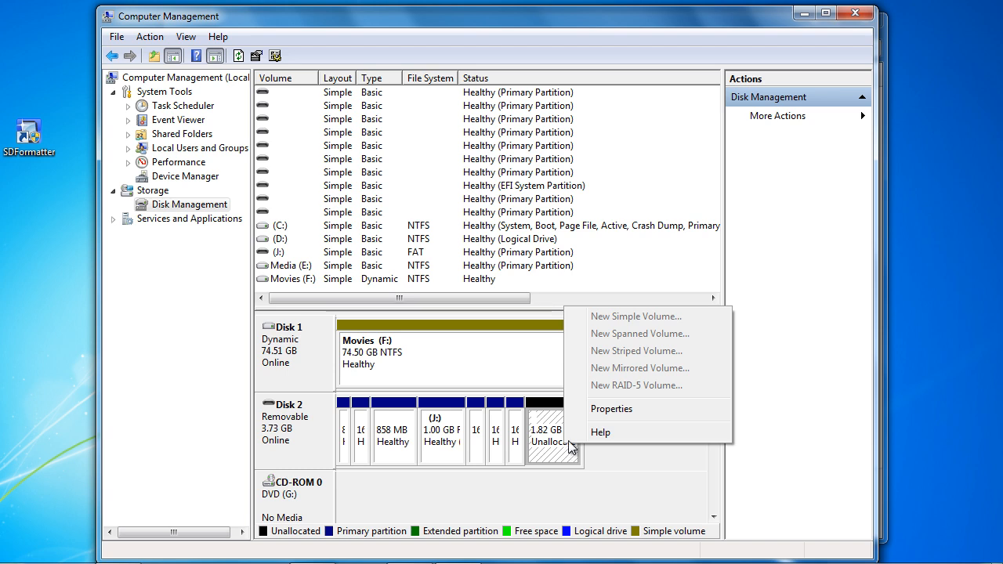
{"action": "mouse_move", "coordinate": [651, 368]}
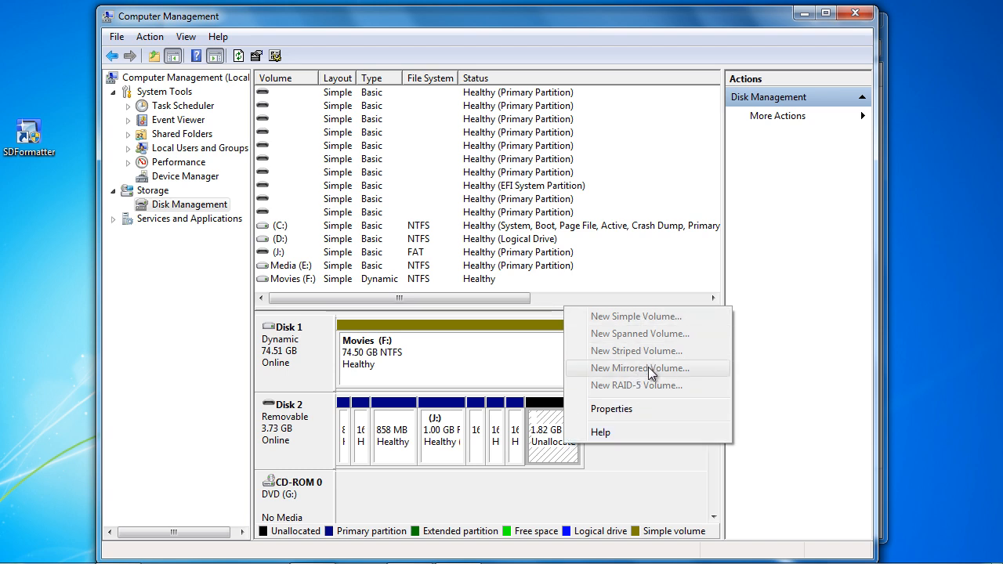
{"action": "mouse_move", "coordinate": [654, 397]}
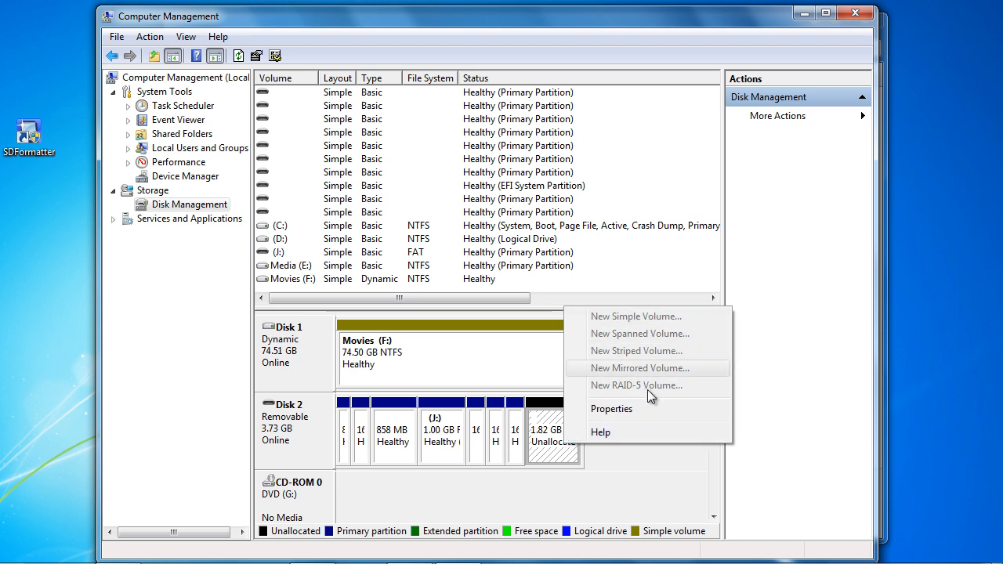
{"action": "mouse_move", "coordinate": [651, 410]}
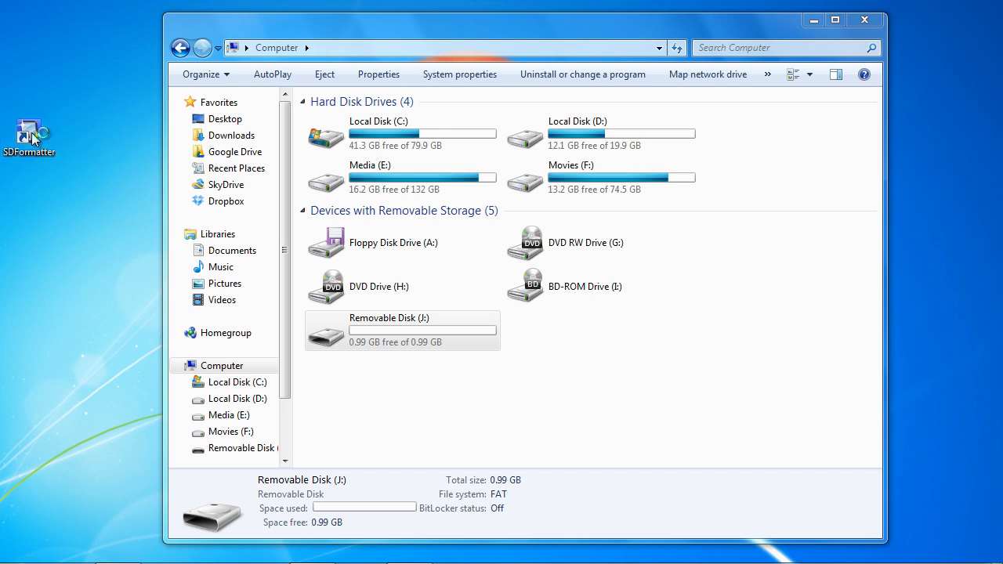
- Launch SDFormatter and quick-format Removable Disk (J:) as FAT through Windows Format
{"action": "double_click", "coordinate": [30, 132]}
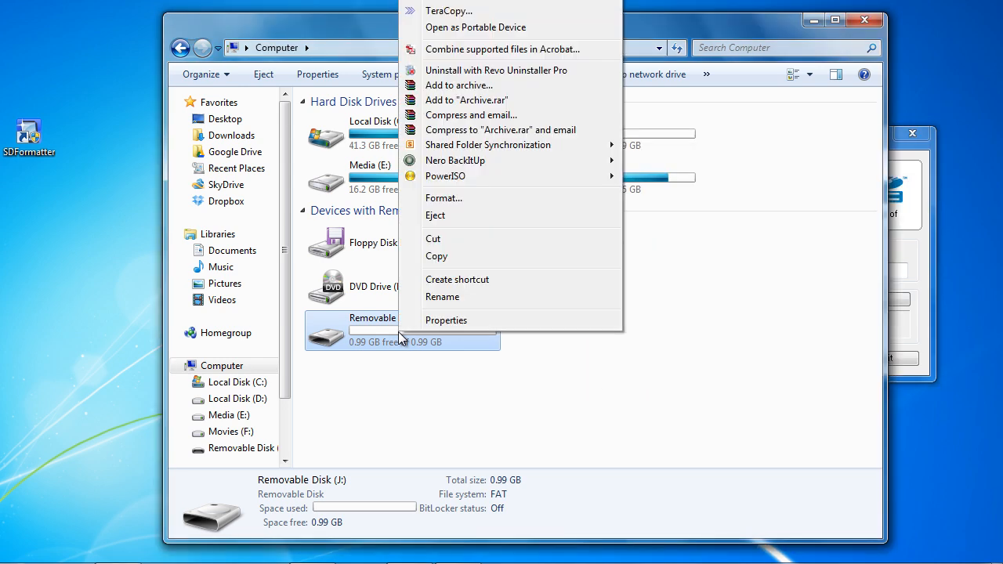
{"action": "left_click", "coordinate": [444, 197]}
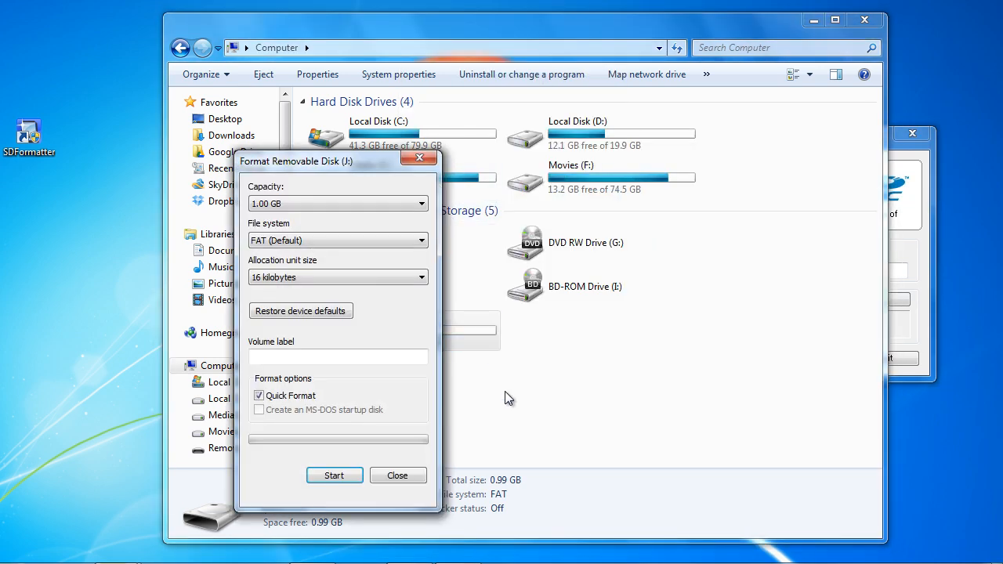
{"action": "left_click", "coordinate": [333, 475]}
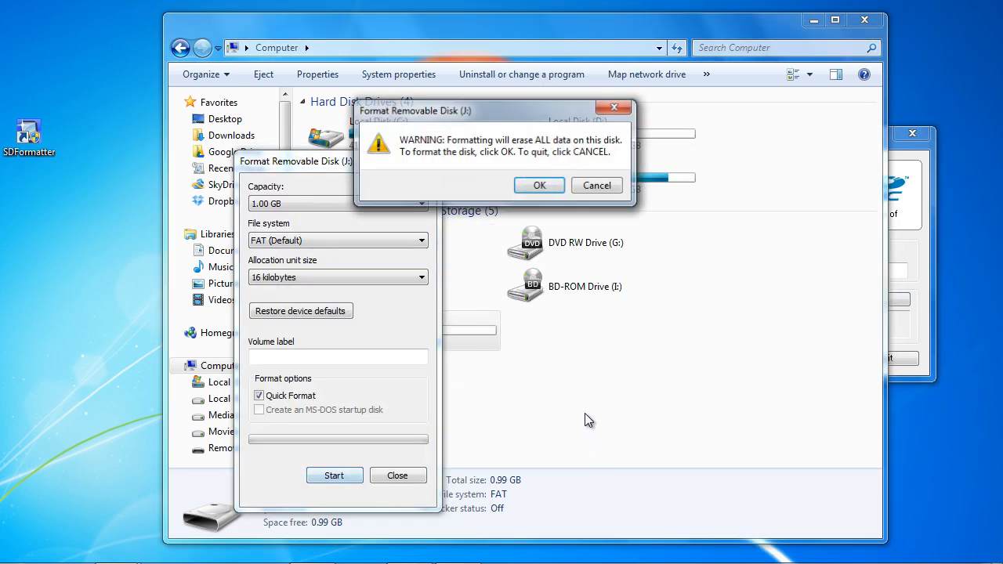
{"action": "left_click", "coordinate": [540, 185]}
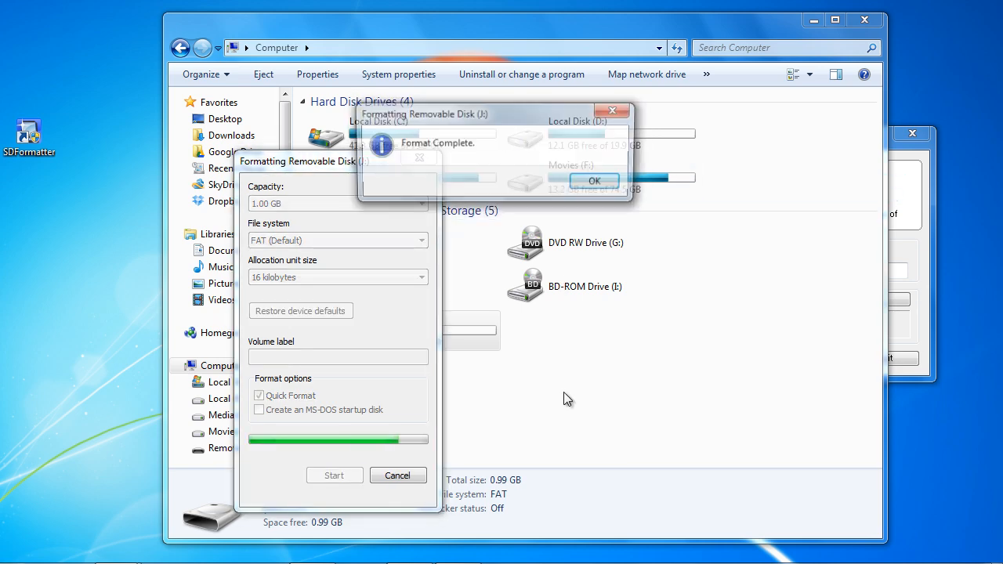
{"action": "left_click", "coordinate": [594, 181]}
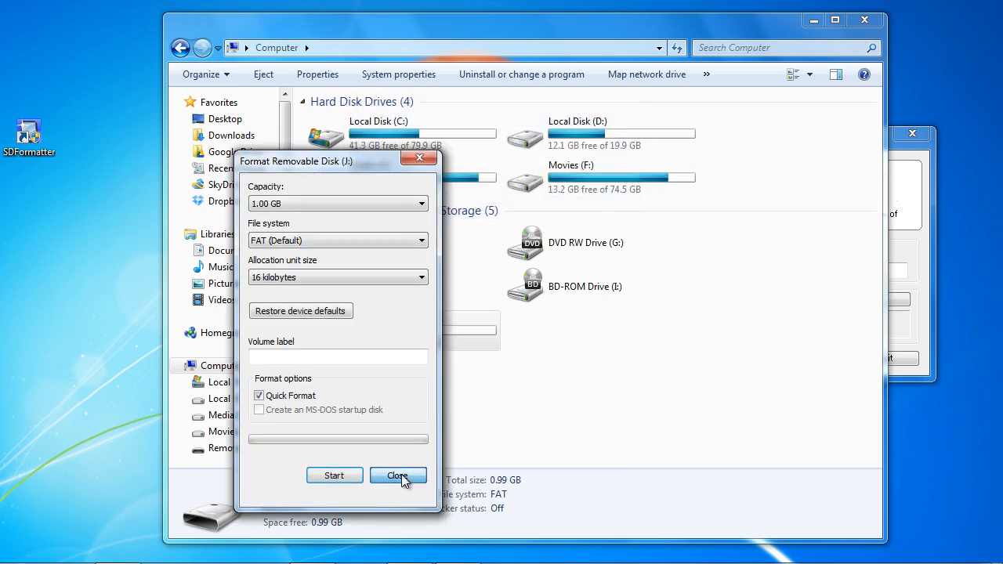
{"action": "left_click", "coordinate": [399, 475]}
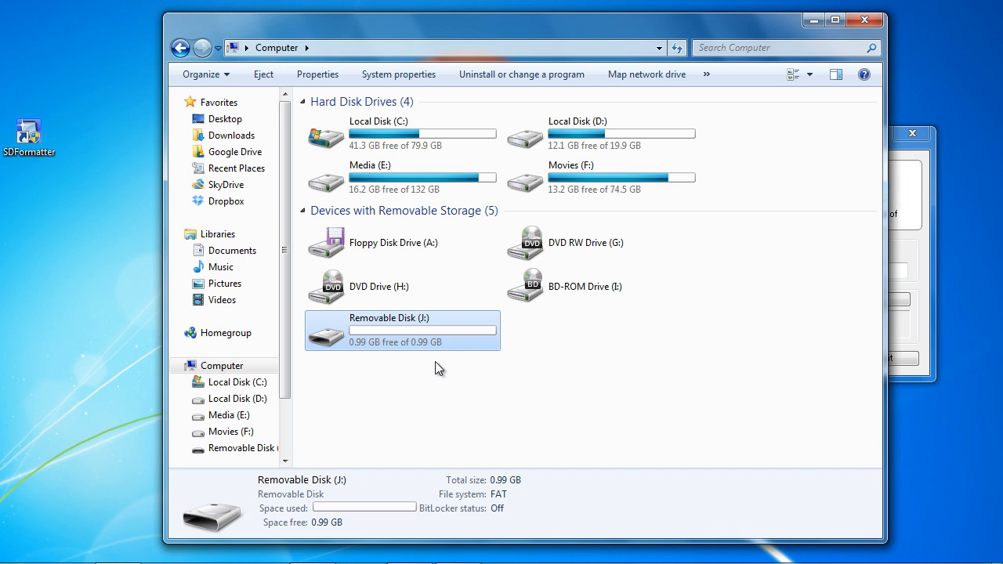
{"action": "mouse_move", "coordinate": [915, 182]}
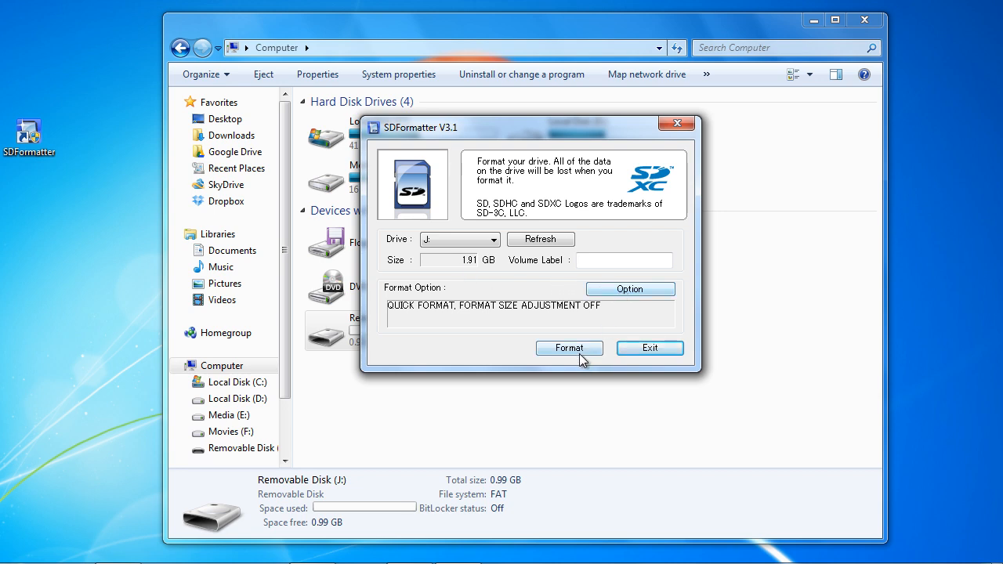
- Format drive J: in SDFormatter, confirm the 3.72 GB FAT32 result, and exit
{"action": "left_click", "coordinate": [569, 348]}
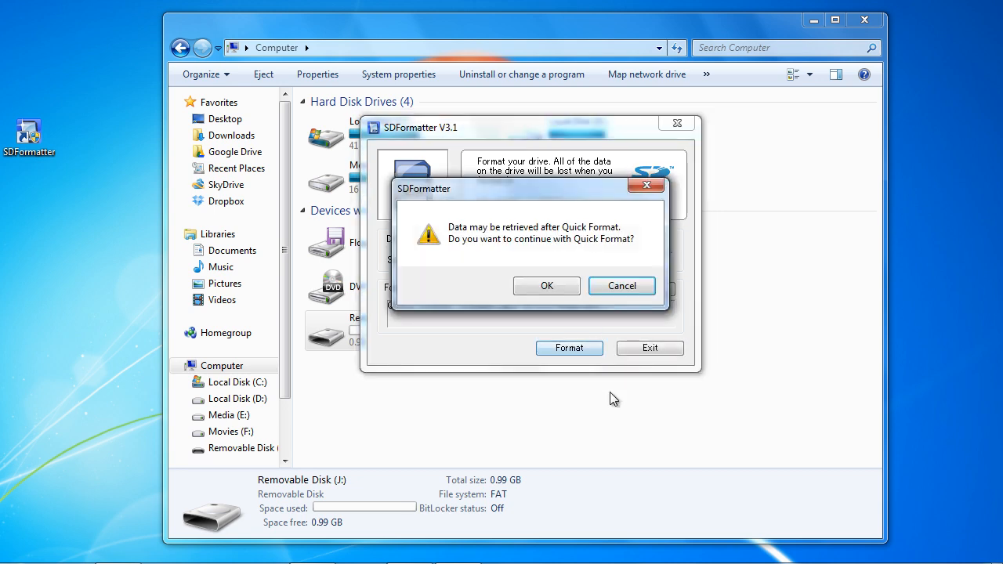
{"action": "left_click", "coordinate": [547, 285]}
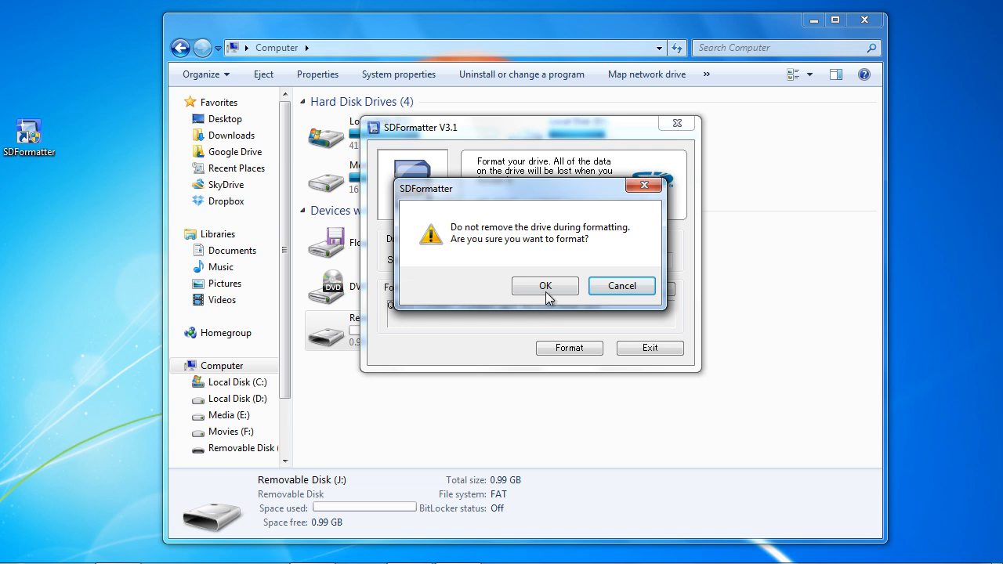
{"action": "left_click", "coordinate": [546, 286]}
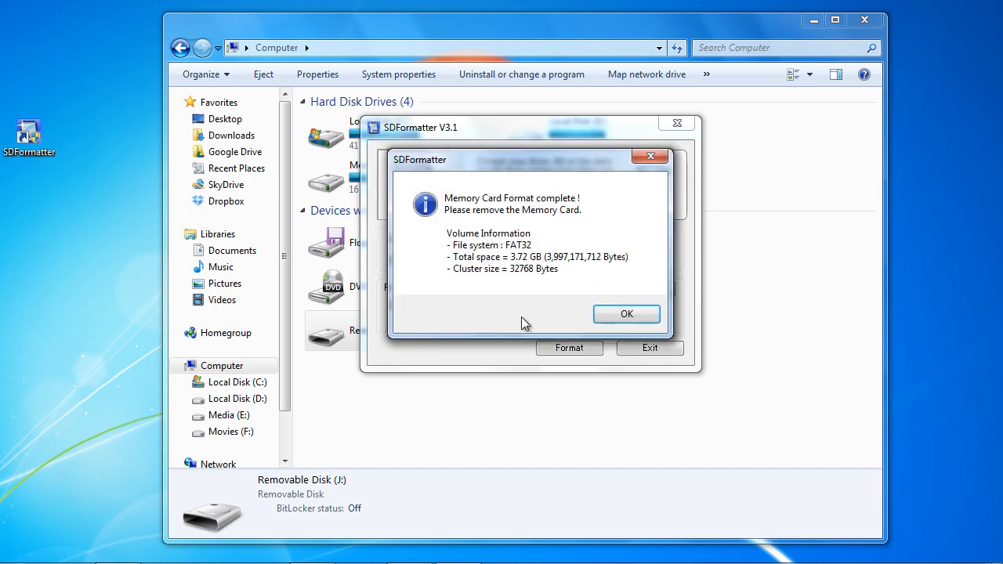
{"action": "left_click", "coordinate": [626, 314]}
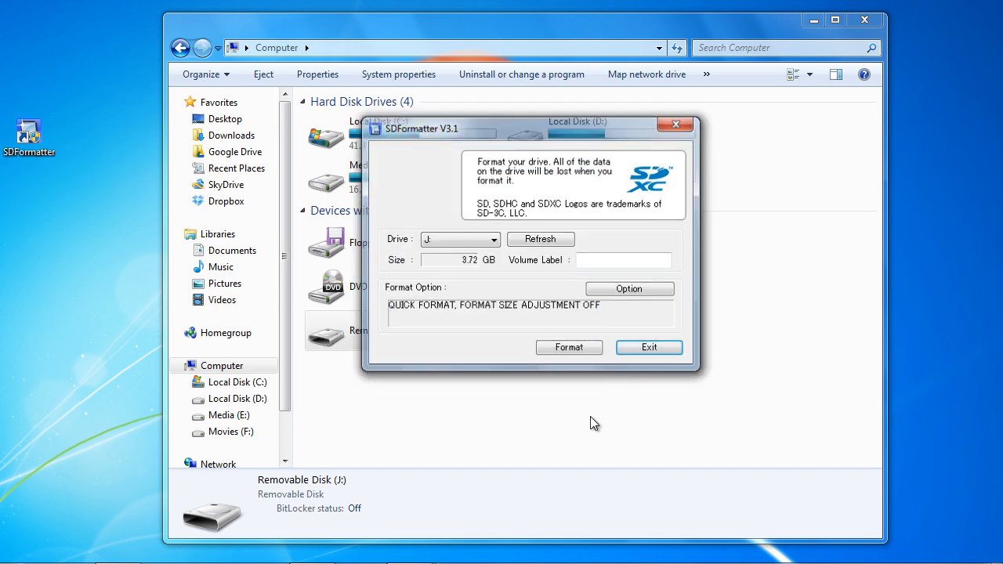
{"action": "left_click", "coordinate": [649, 348]}
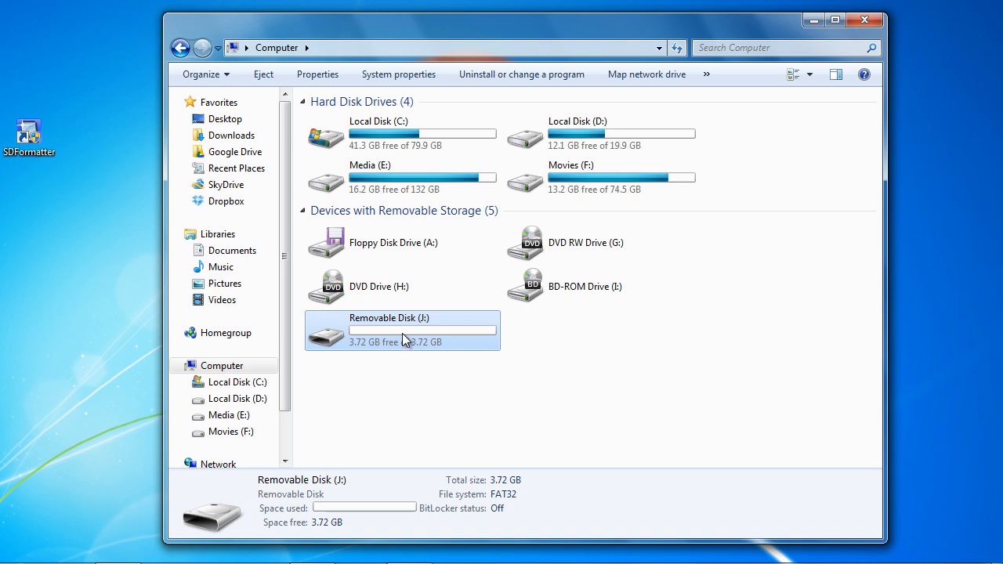
{"action": "mouse_move", "coordinate": [416, 386]}
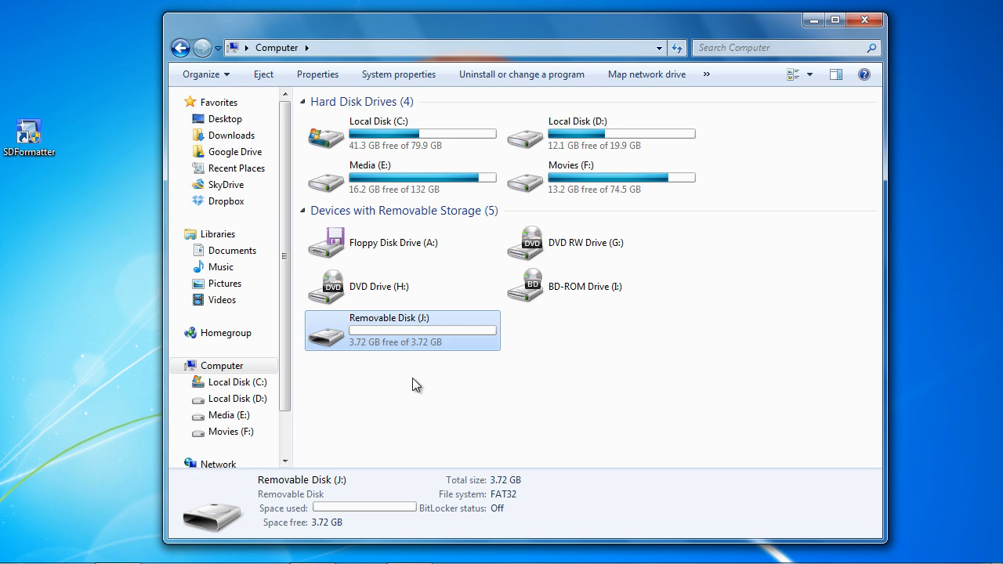